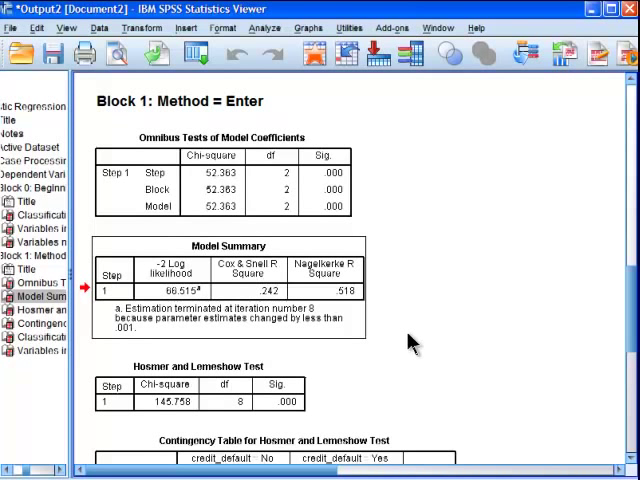
pyautogui.moveTo(362, 312)
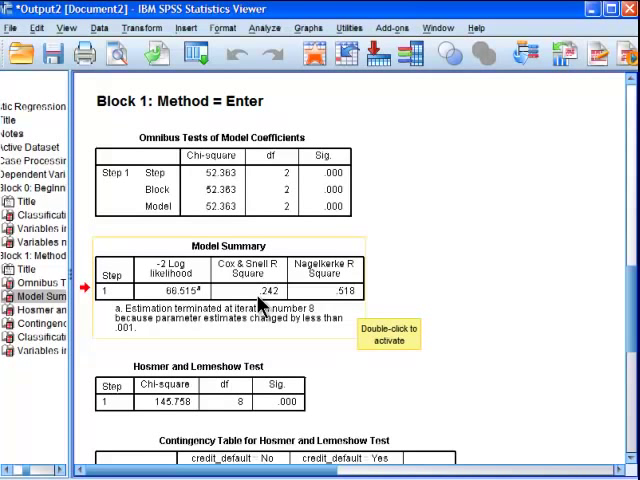
pyautogui.moveTo(318, 302)
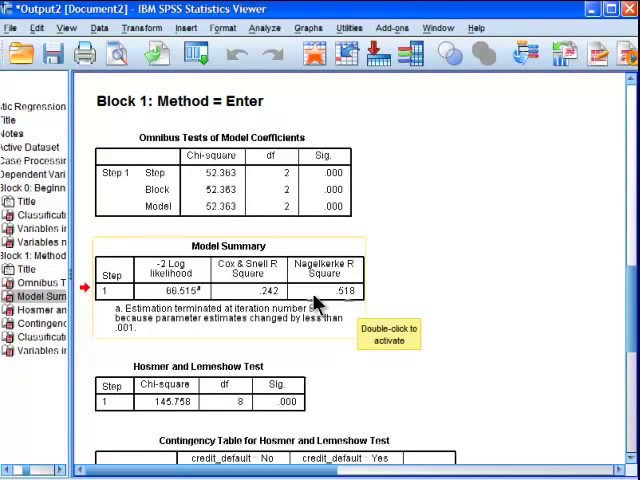
pyautogui.moveTo(418, 321)
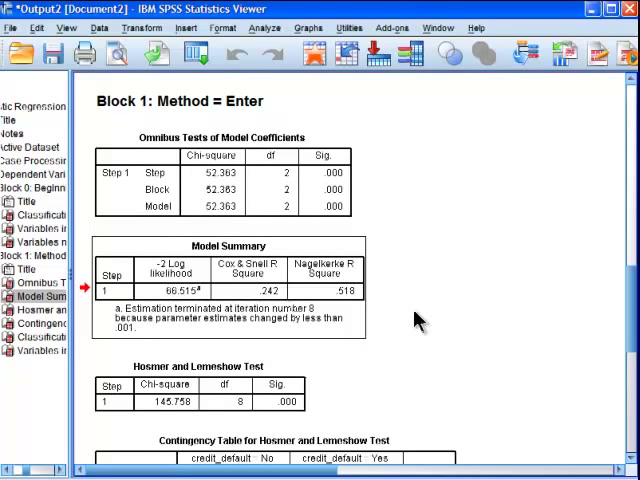
pyautogui.moveTo(430, 302)
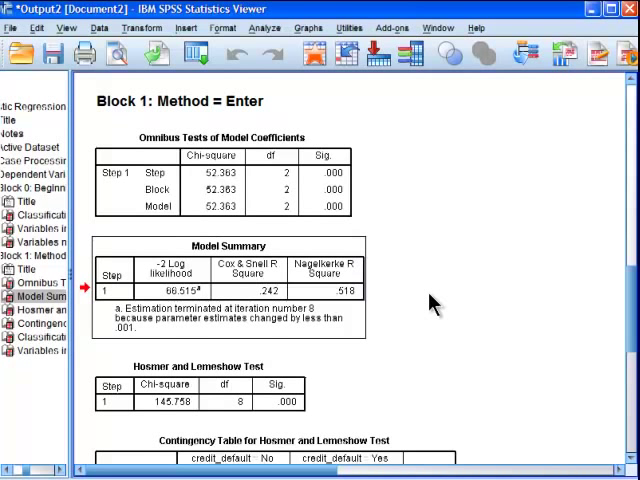
pyautogui.moveTo(378, 318)
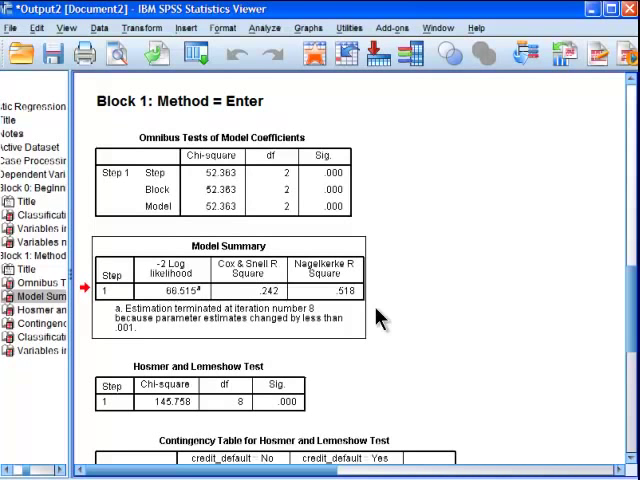
pyautogui.moveTo(628, 305)
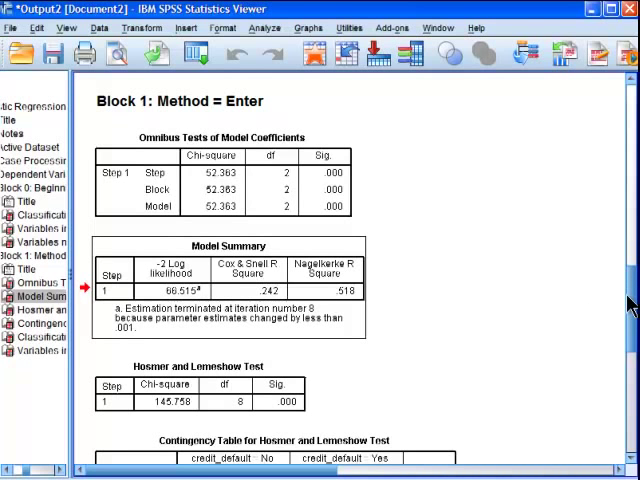
pyautogui.scroll(-3)
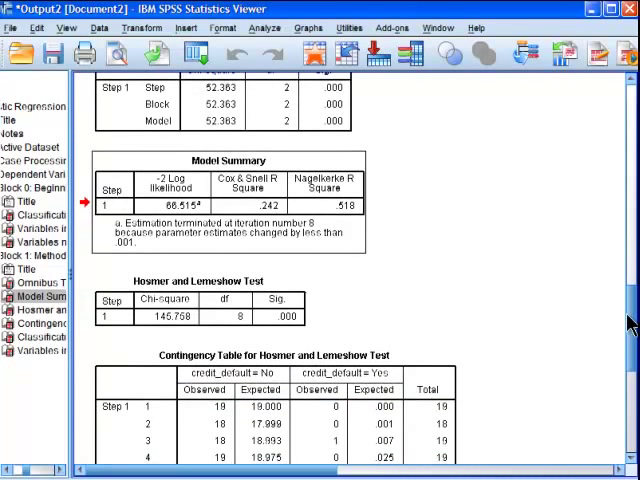
pyautogui.moveTo(505, 297)
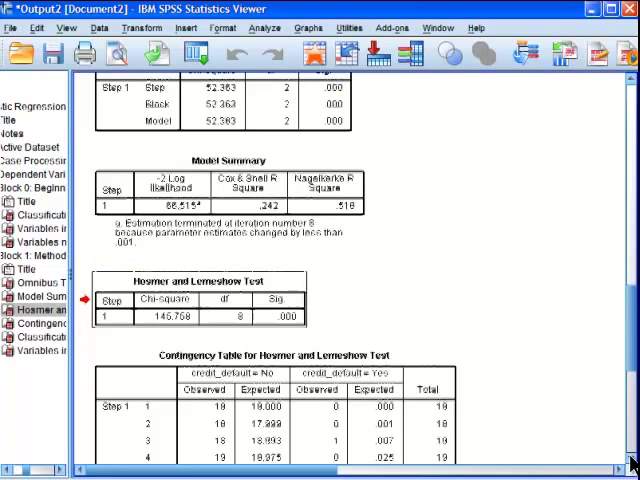
pyautogui.scroll(-3)
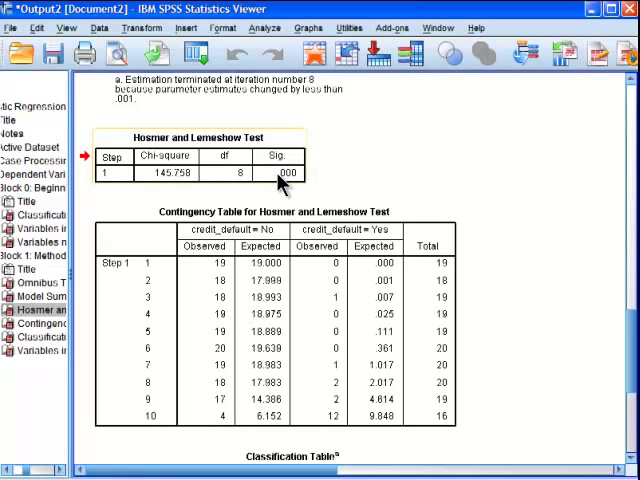
pyautogui.moveTo(280, 178)
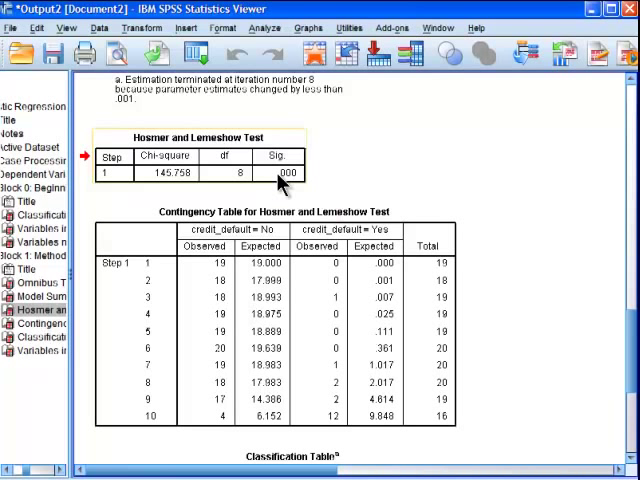
pyautogui.moveTo(200, 165)
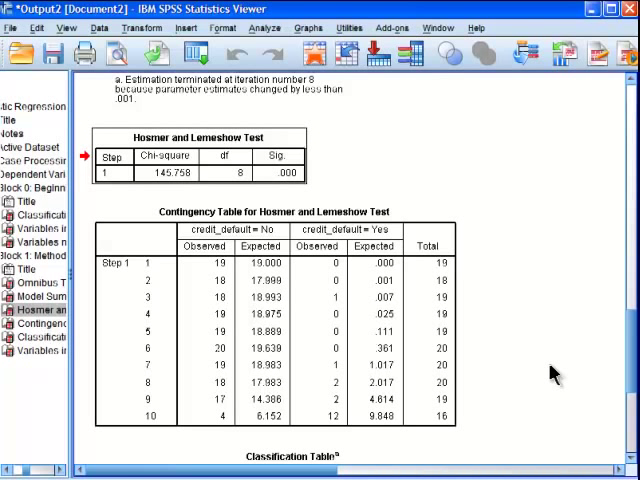
pyautogui.moveTo(585, 385)
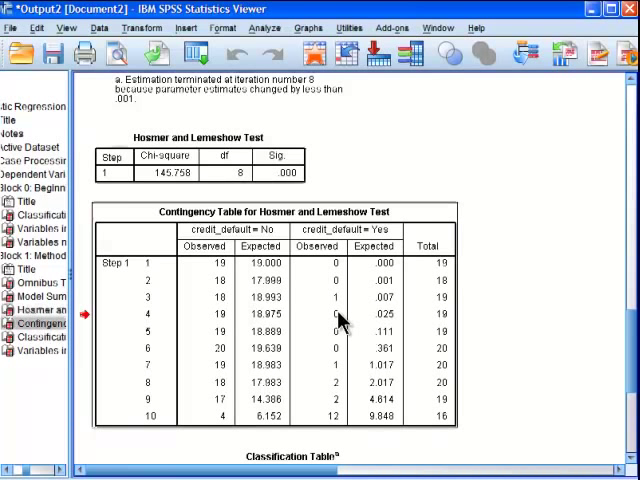
pyautogui.moveTo(593, 388)
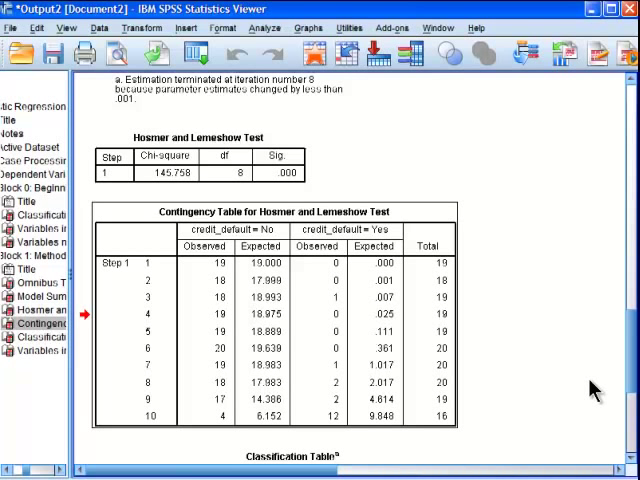
pyautogui.moveTo(152, 288)
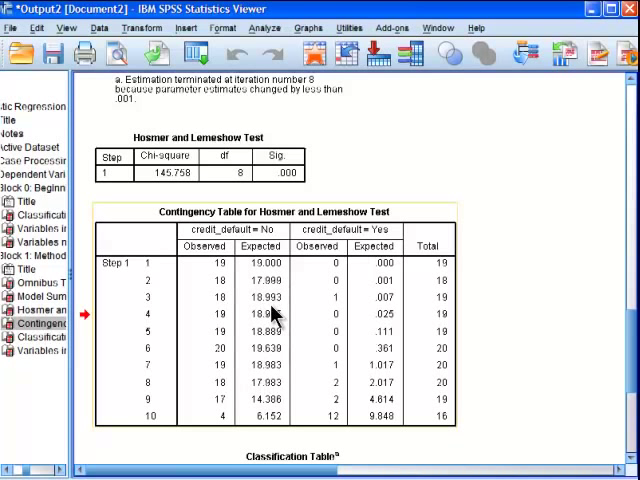
pyautogui.moveTo(278, 315)
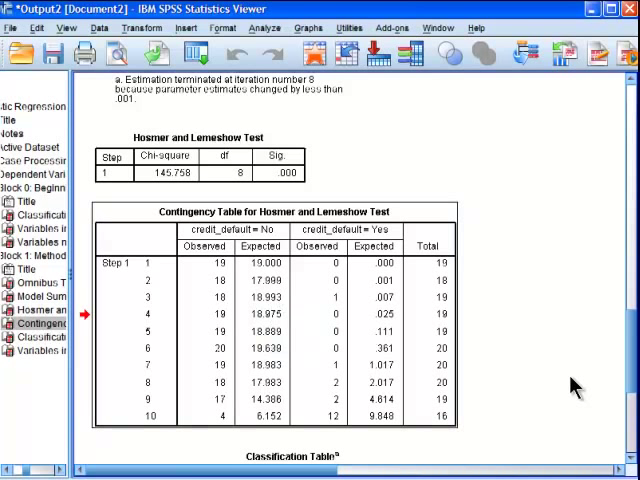
pyautogui.moveTo(333, 385)
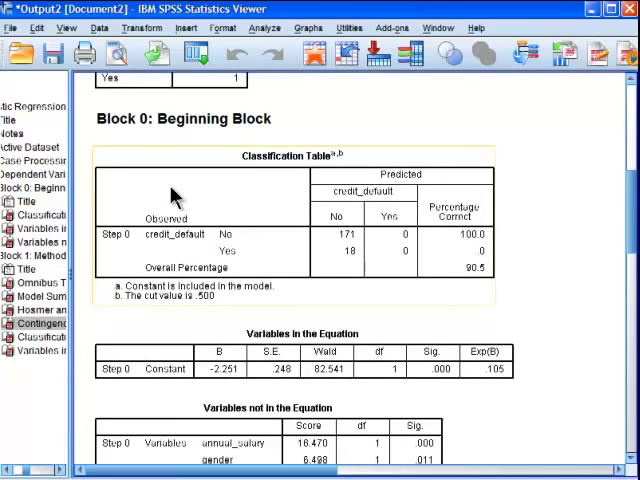
pyautogui.scroll(-3)
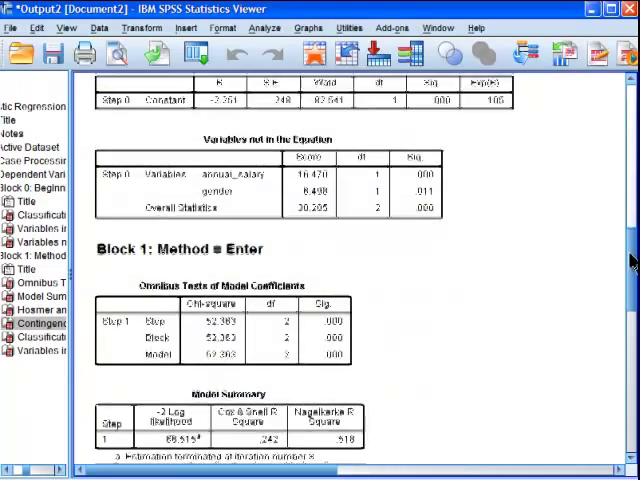
pyautogui.scroll(-3)
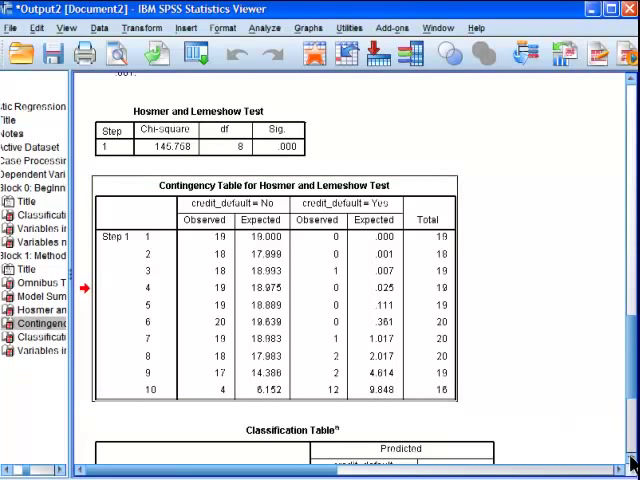
pyautogui.scroll(-3)
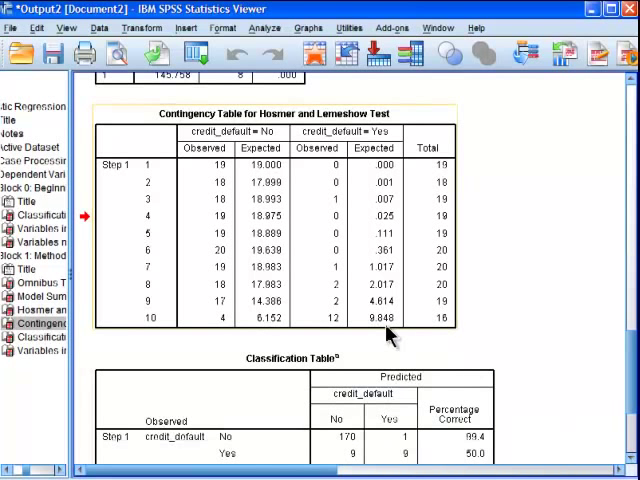
pyautogui.moveTo(388, 330)
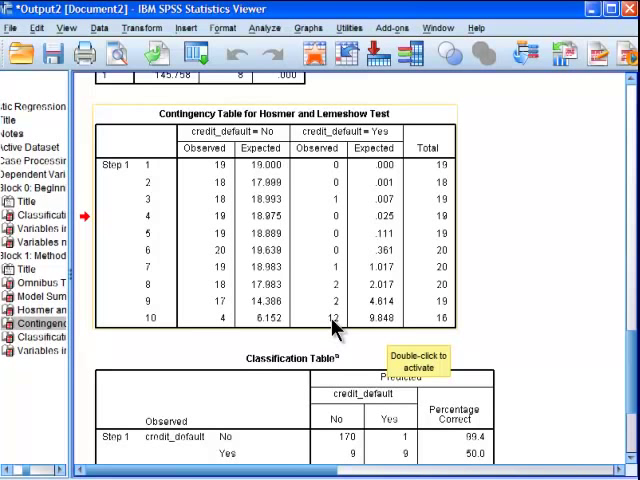
pyautogui.moveTo(343, 332)
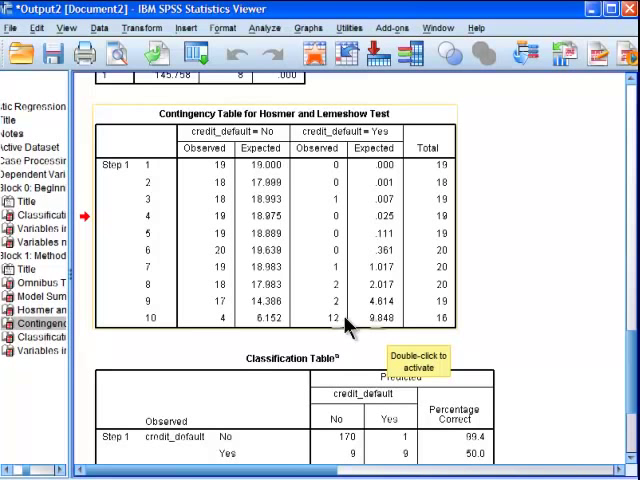
pyautogui.moveTo(380, 335)
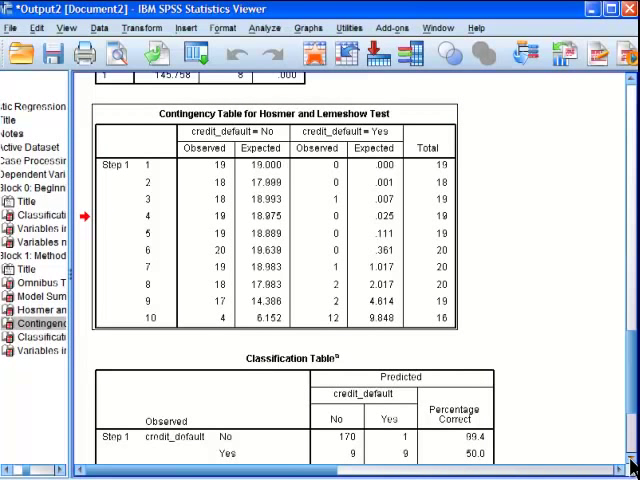
pyautogui.scroll(-3)
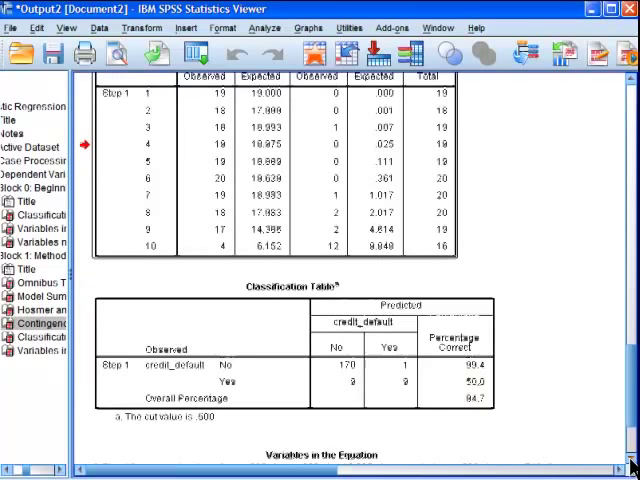
pyautogui.scroll(-3)
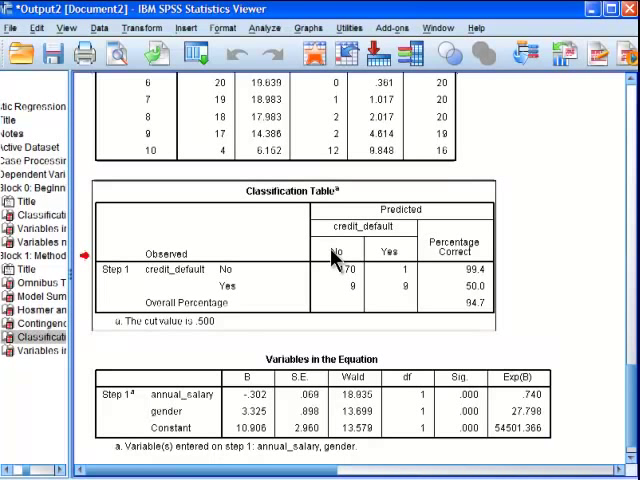
pyautogui.moveTo(573, 298)
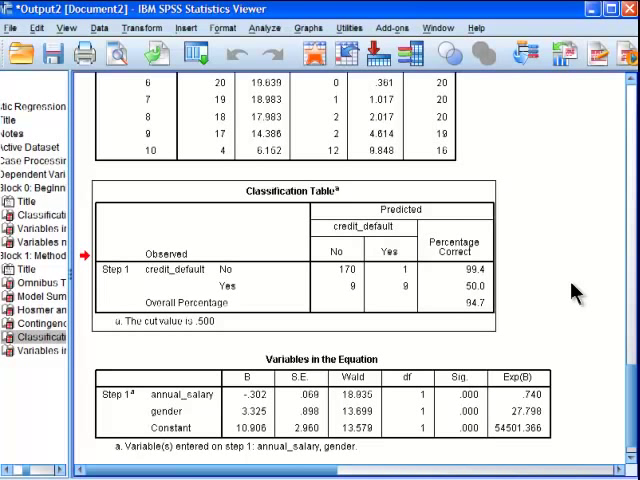
pyautogui.moveTo(390, 237)
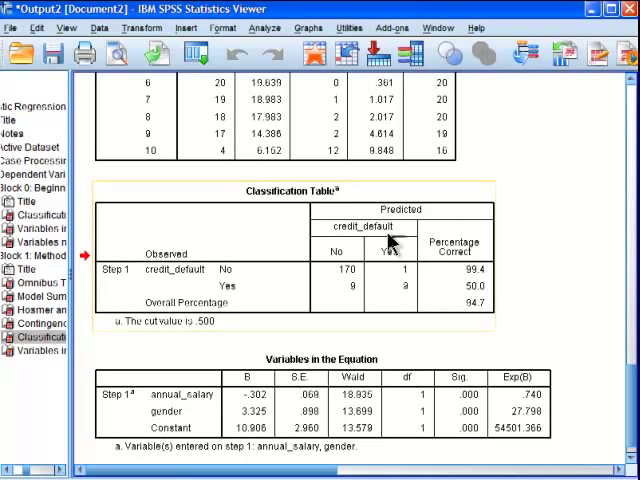
pyautogui.moveTo(575, 290)
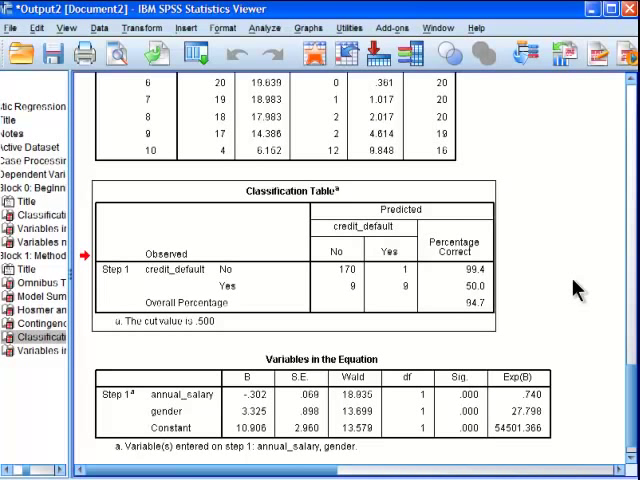
pyautogui.moveTo(440, 343)
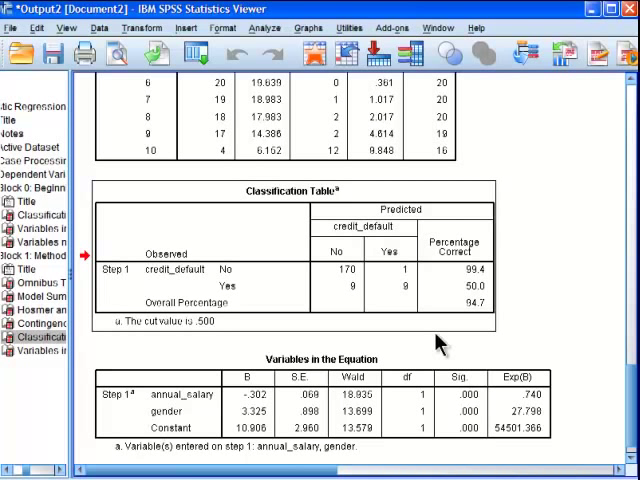
pyautogui.moveTo(588, 308)
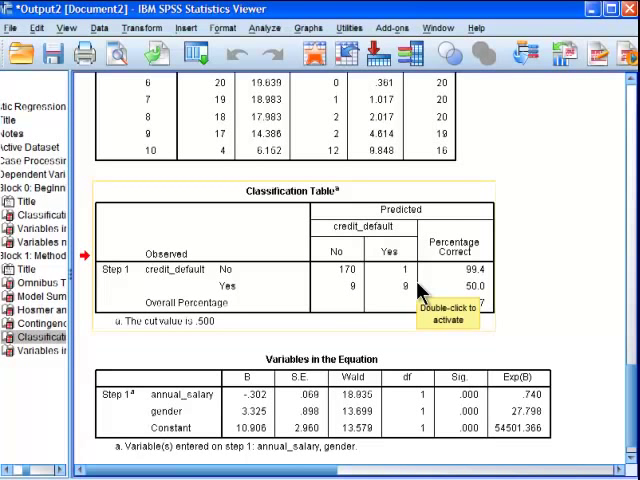
pyautogui.moveTo(538, 308)
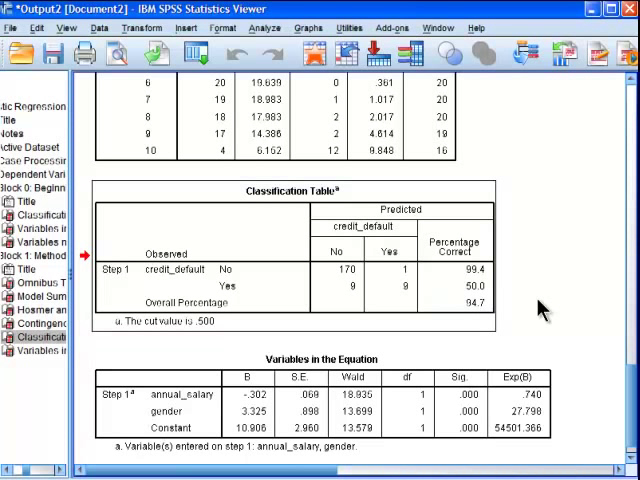
pyautogui.moveTo(338, 280)
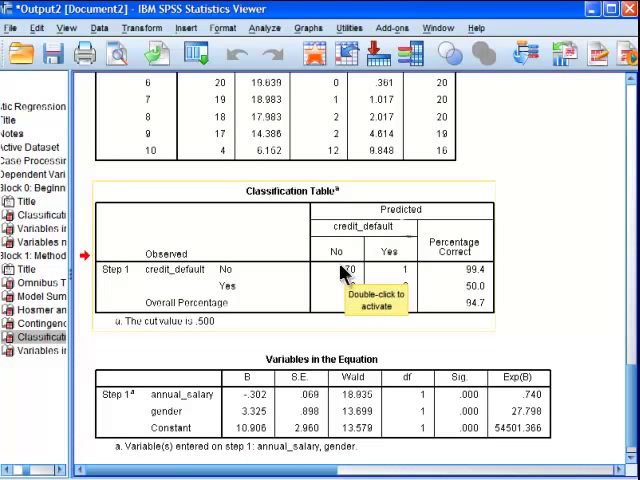
pyautogui.moveTo(350, 283)
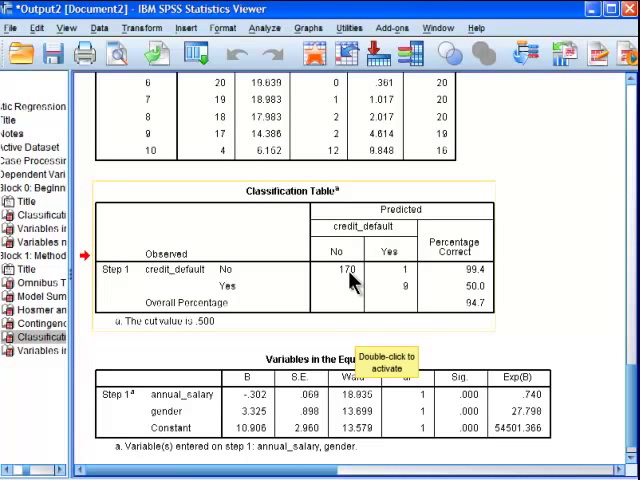
pyautogui.moveTo(425, 311)
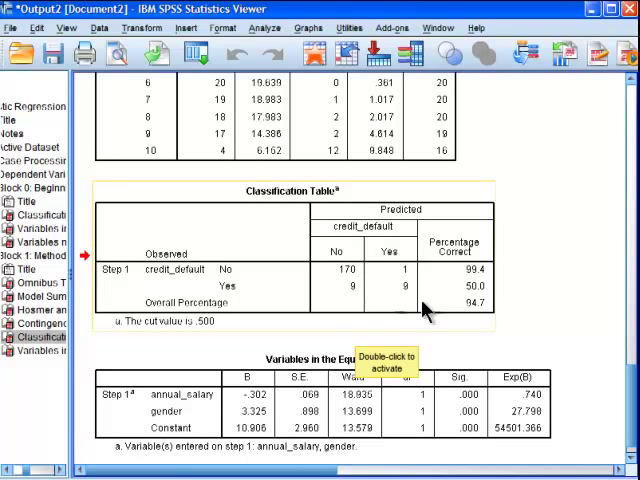
pyautogui.moveTo(400, 290)
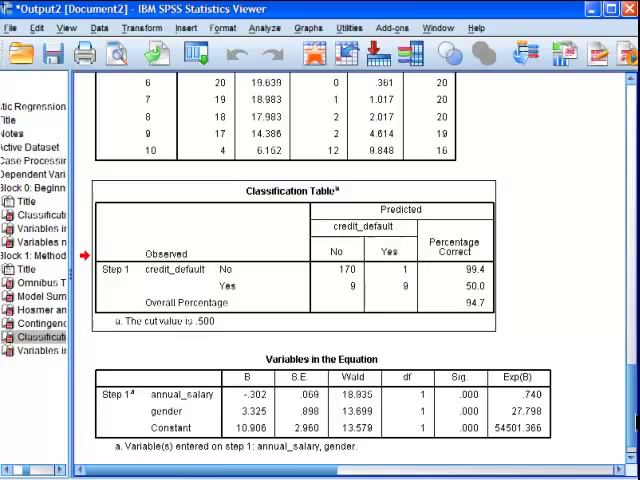
pyautogui.scroll(3)
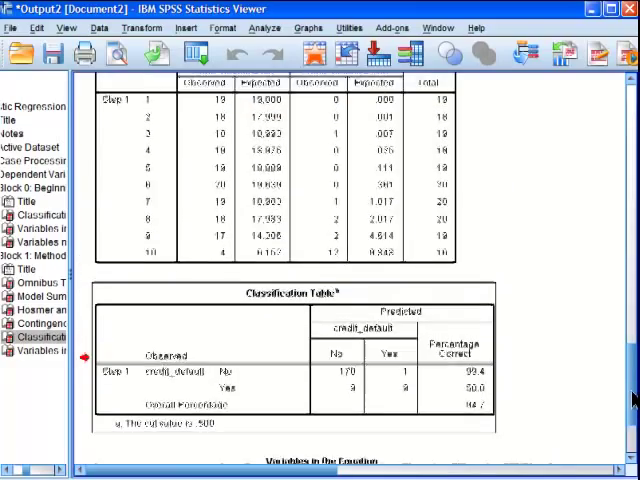
pyautogui.scroll(3)
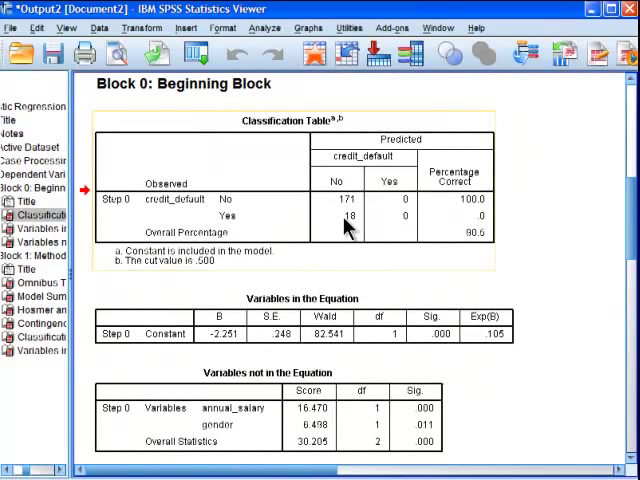
pyautogui.moveTo(345, 225)
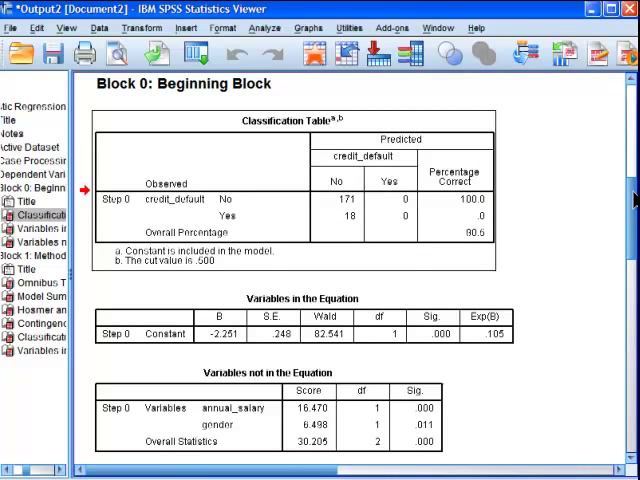
pyautogui.scroll(-3)
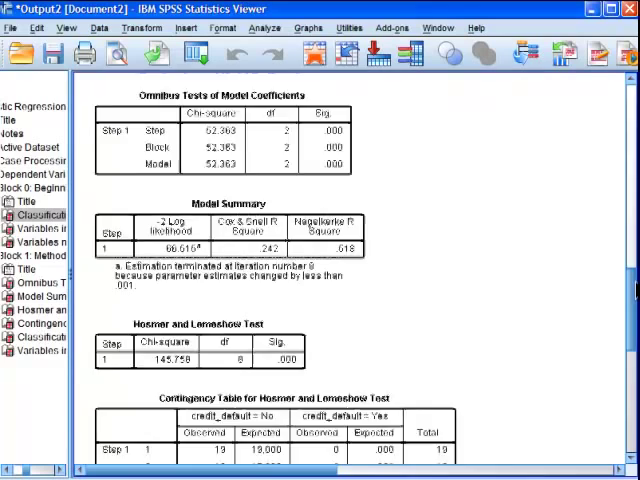
pyautogui.scroll(-3)
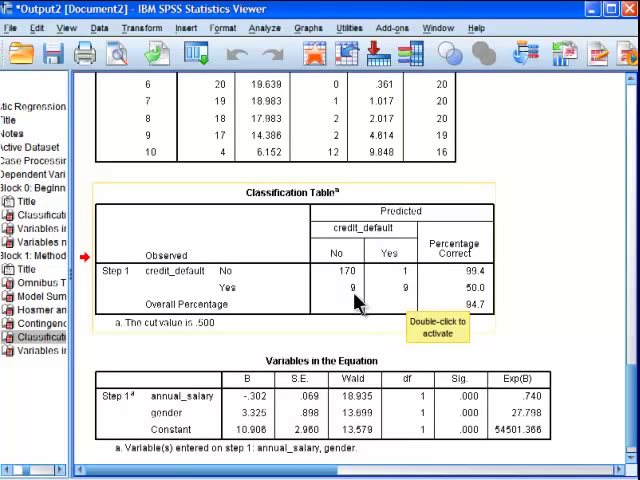
pyautogui.moveTo(400, 318)
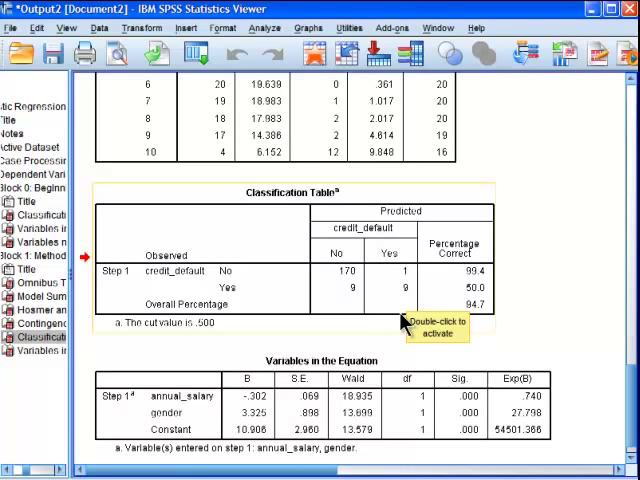